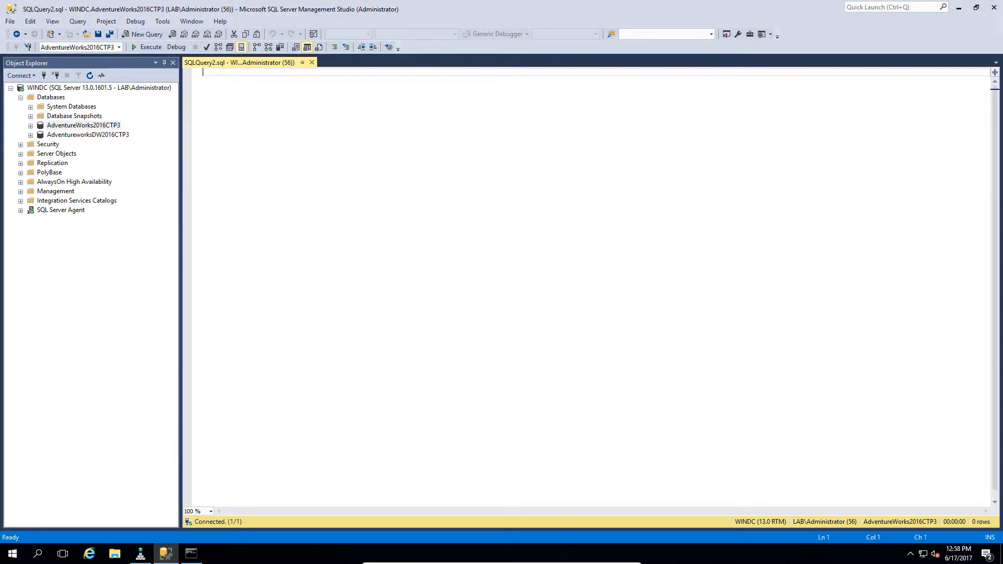
mouse_move(280, 109)
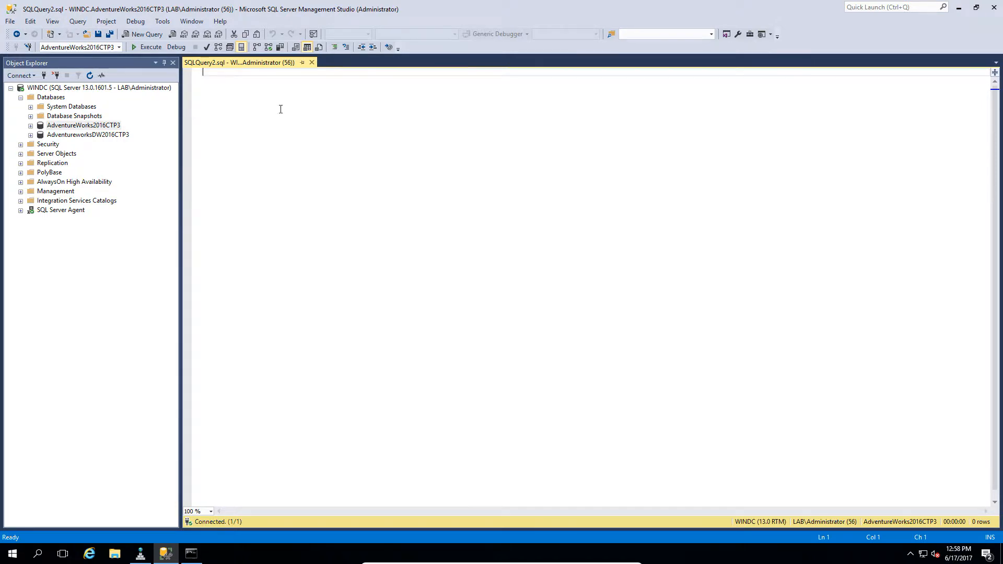
Paste the Employee SELECT query filtering NationalIDNumber by the string '112457891' into the editor
right_click(280, 108)
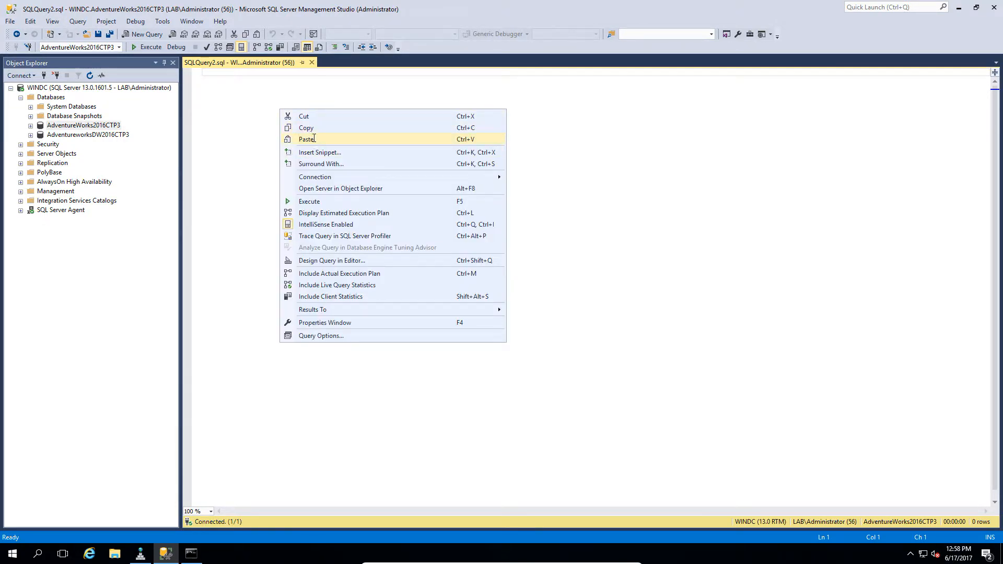
click(306, 139)
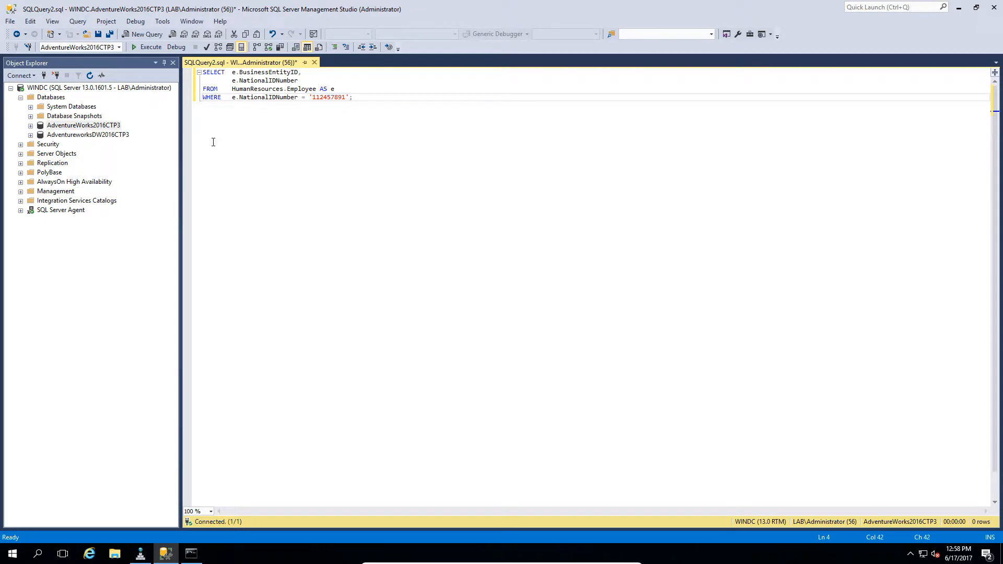
click(301, 73)
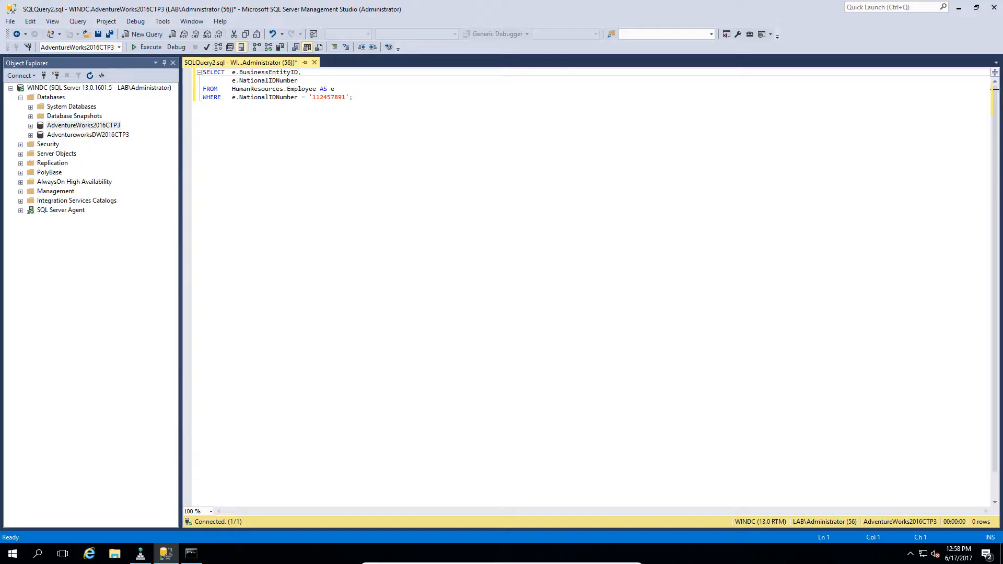
Paste a second copy of the query above and unquote 112457891 in its WHERE clause
click(364, 97)
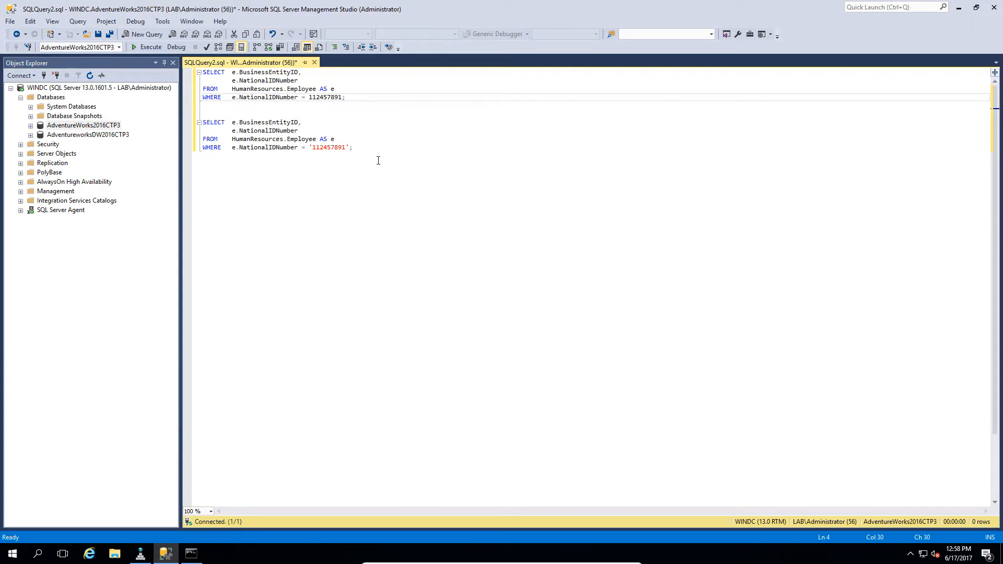
click(352, 148)
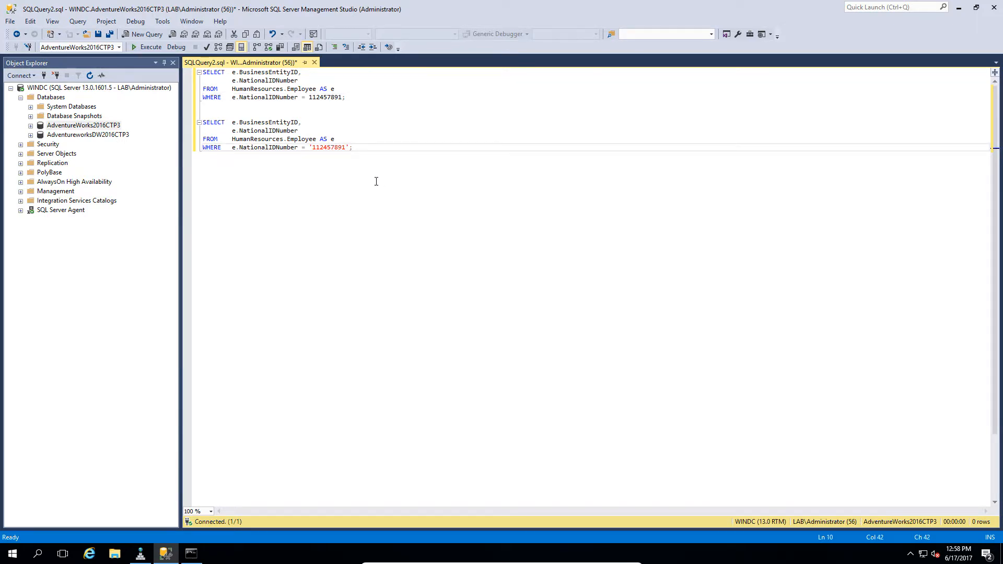
Execute both queries with the actual execution plan, each returning BusinessEntityID 4, NationalIDNumber 112457891
click(147, 47)
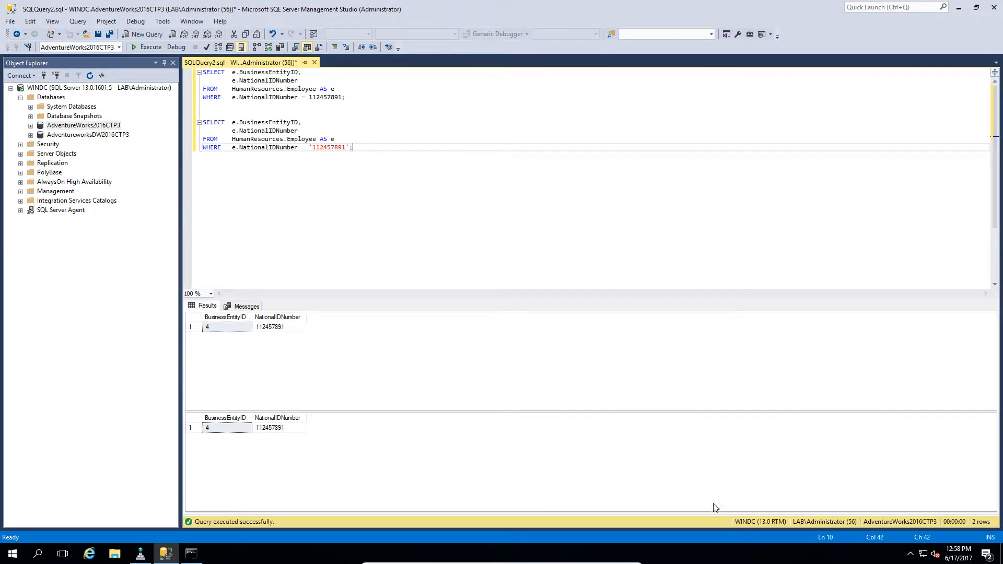
mouse_move(267, 343)
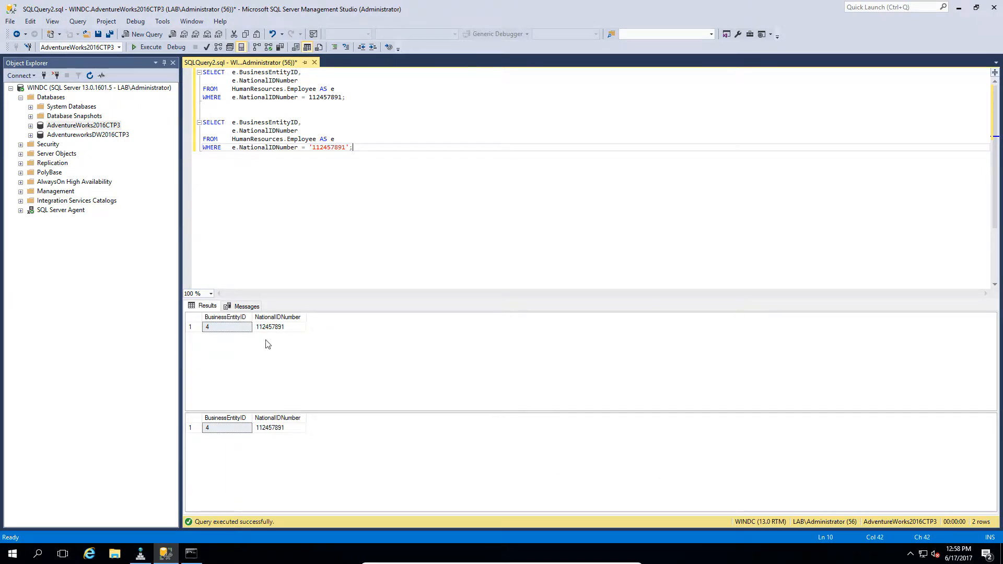
mouse_move(303, 391)
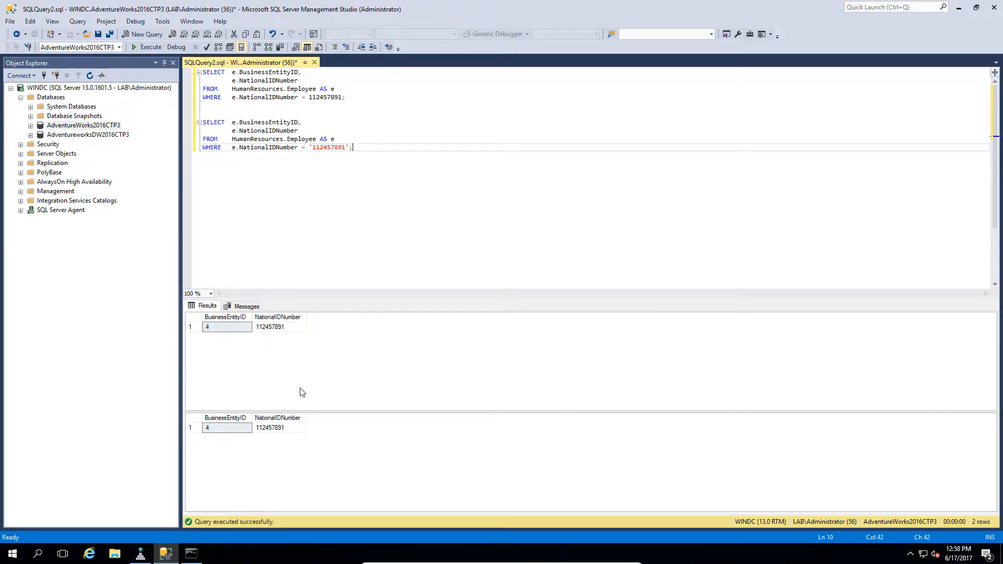
mouse_move(272, 176)
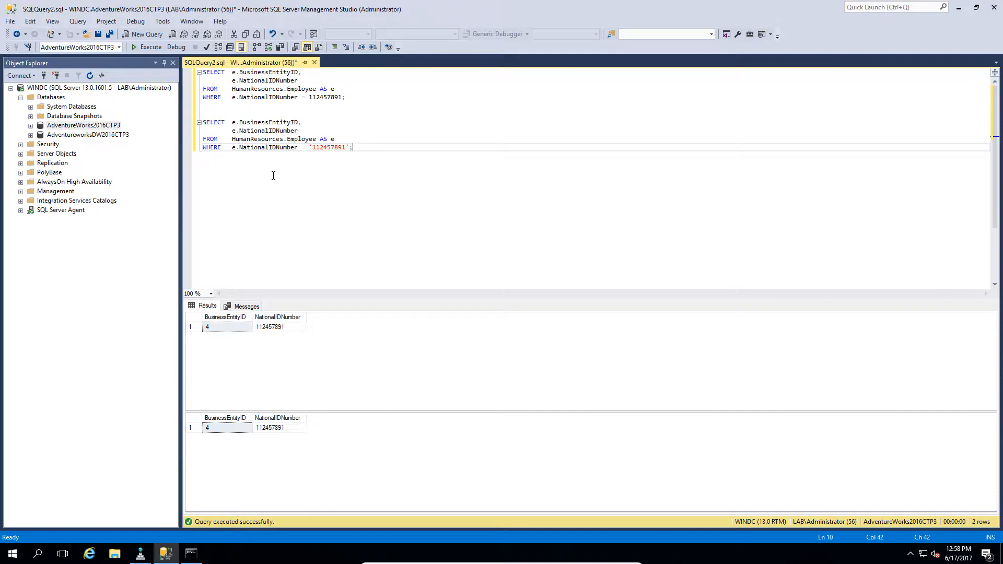
mouse_move(256, 47)
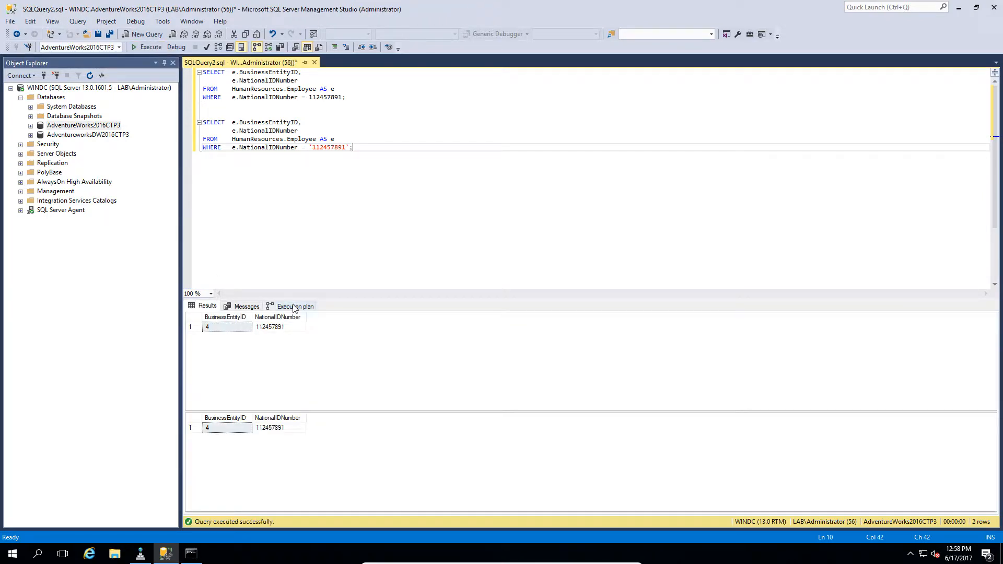
View the execution plans: Index Scan for the numeric query, Index Seek for the string one
click(295, 306)
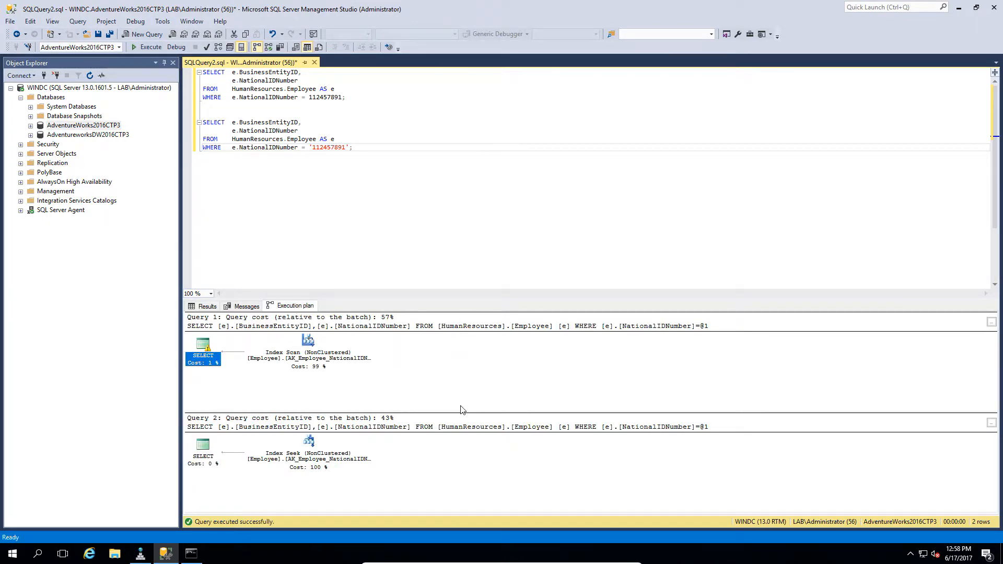
mouse_move(463, 401)
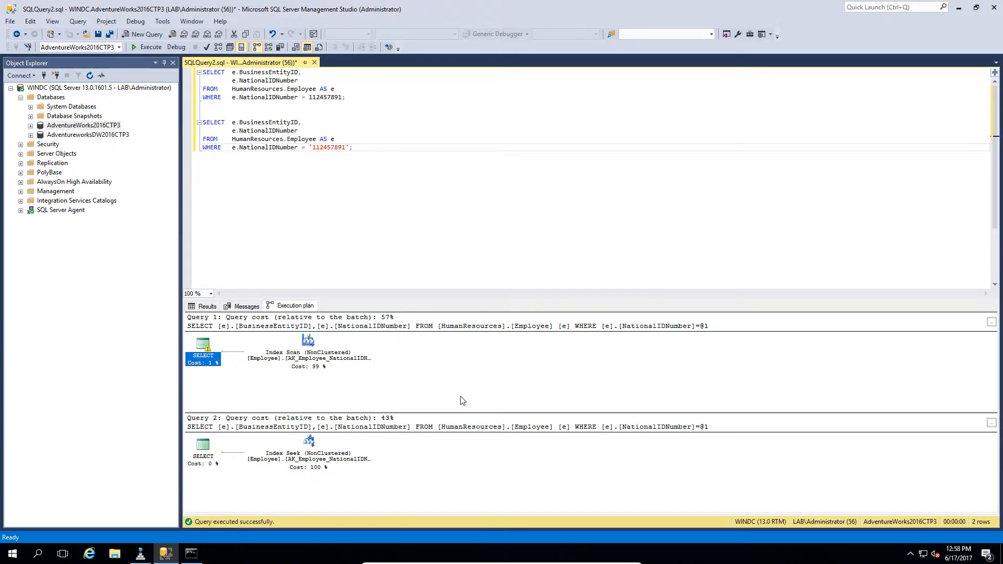
mouse_move(271, 367)
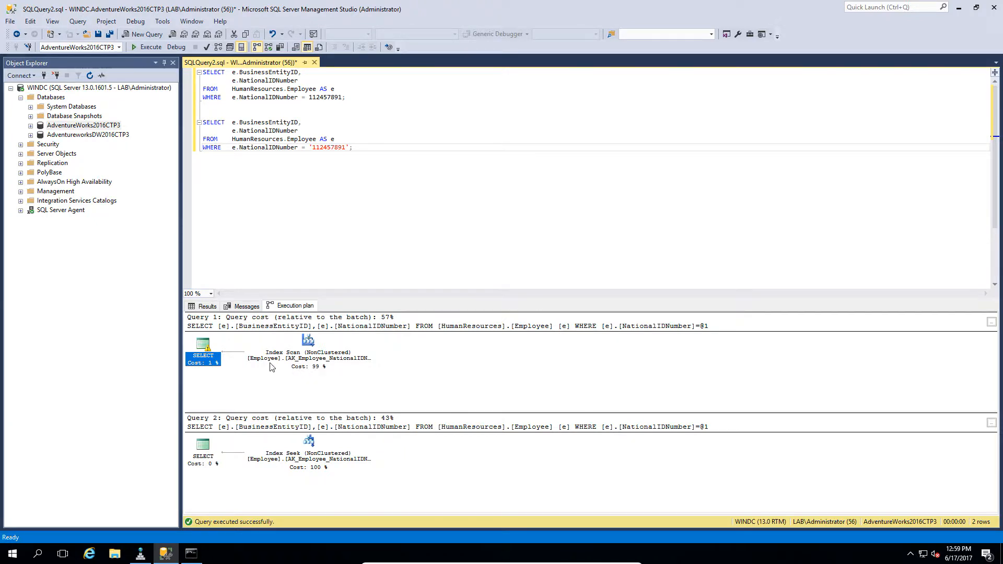
mouse_move(307, 352)
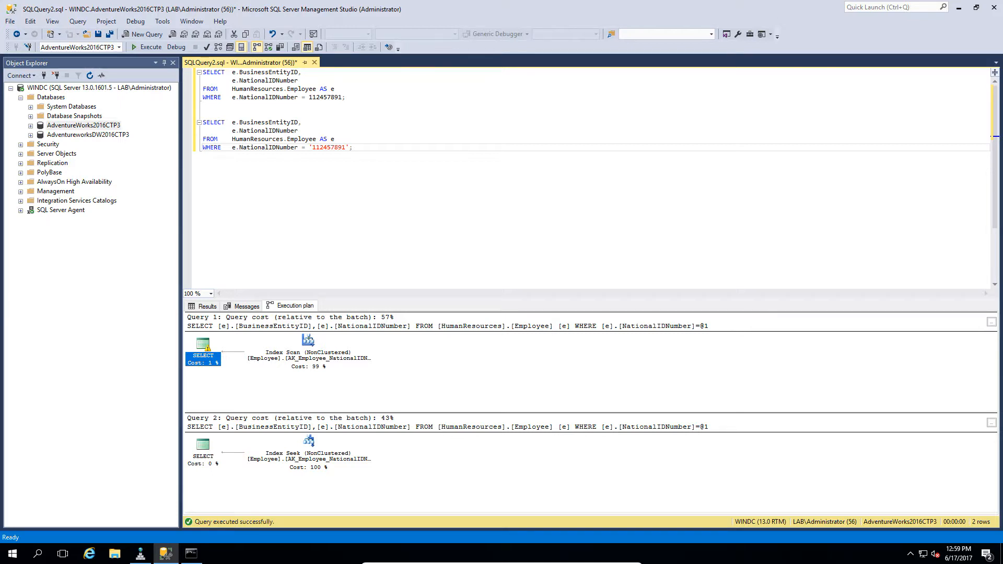
mouse_move(383, 326)
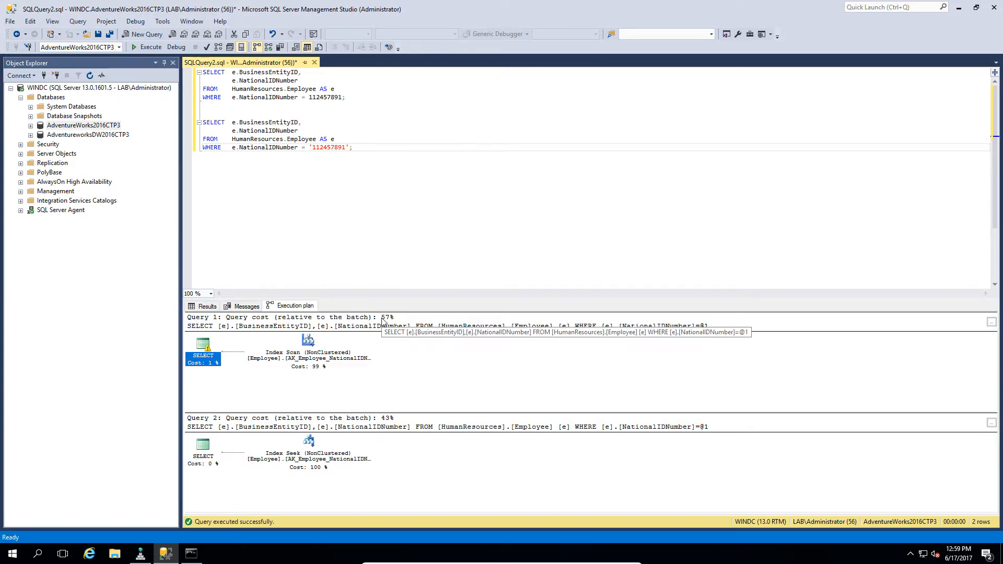
mouse_move(400, 421)
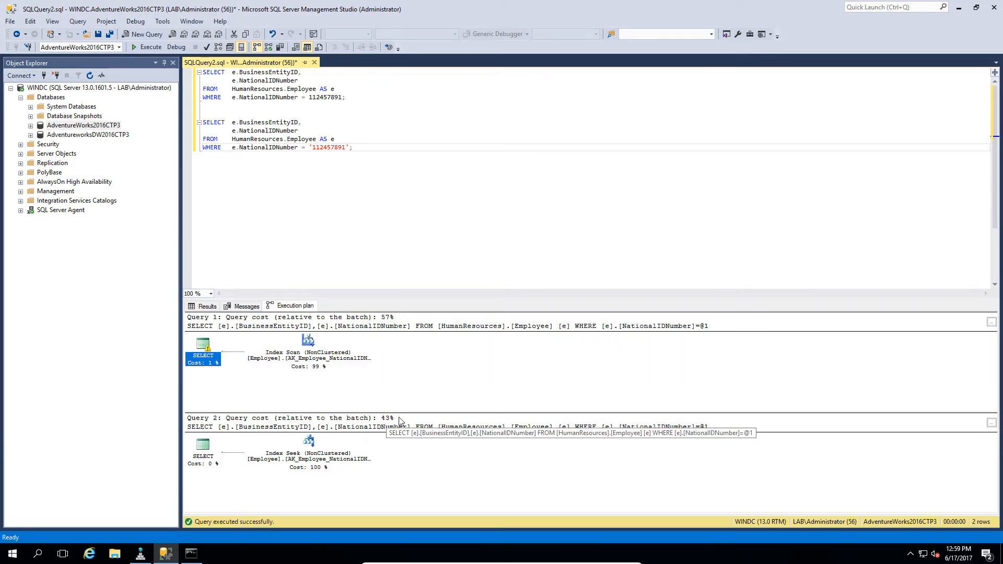
mouse_move(355, 389)
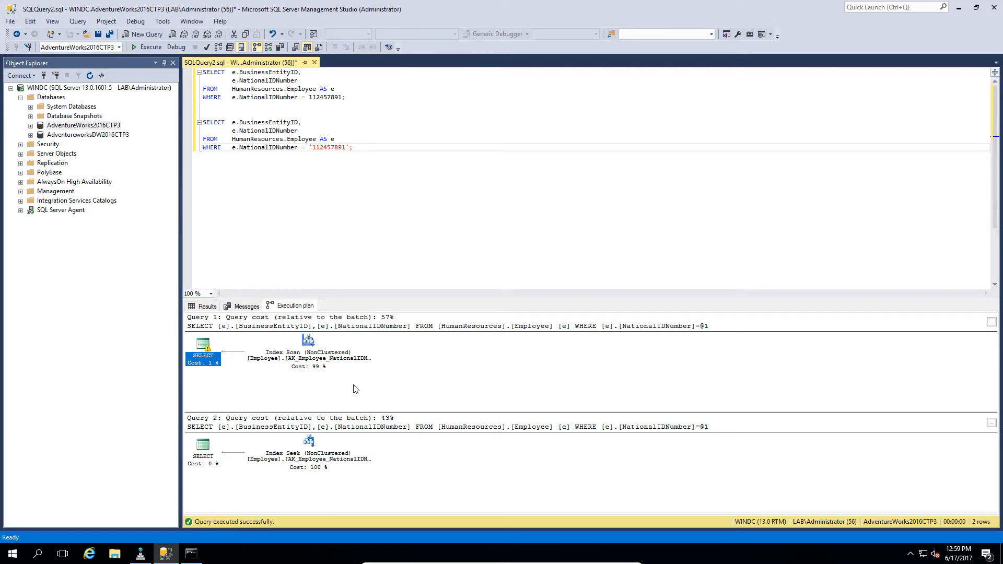
mouse_move(402, 391)
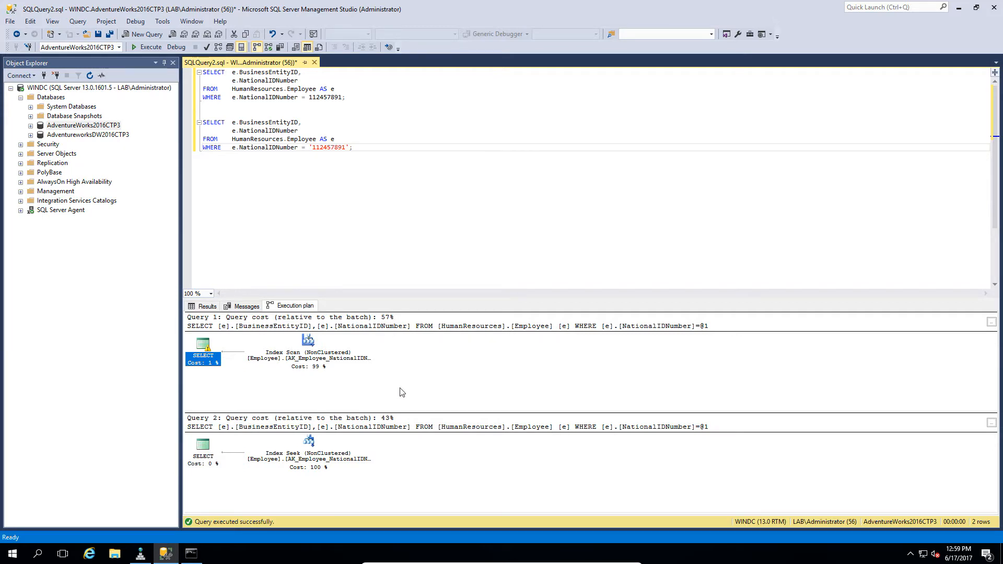
mouse_move(392, 426)
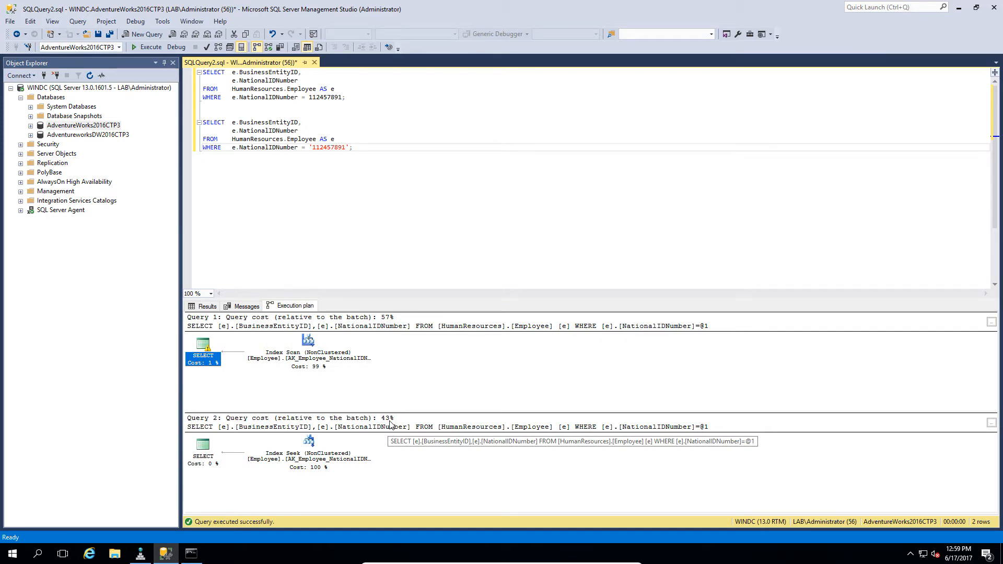
mouse_move(389, 426)
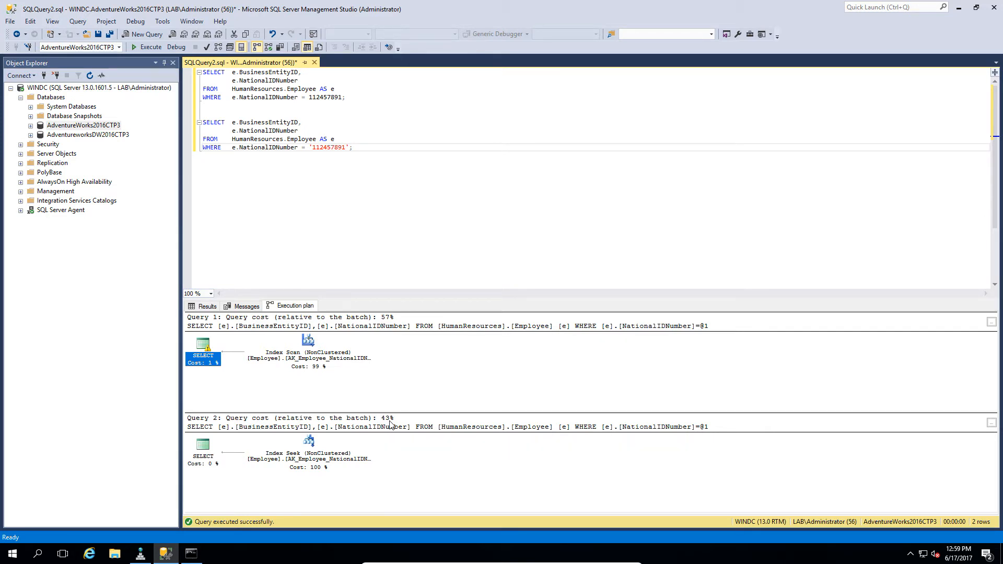